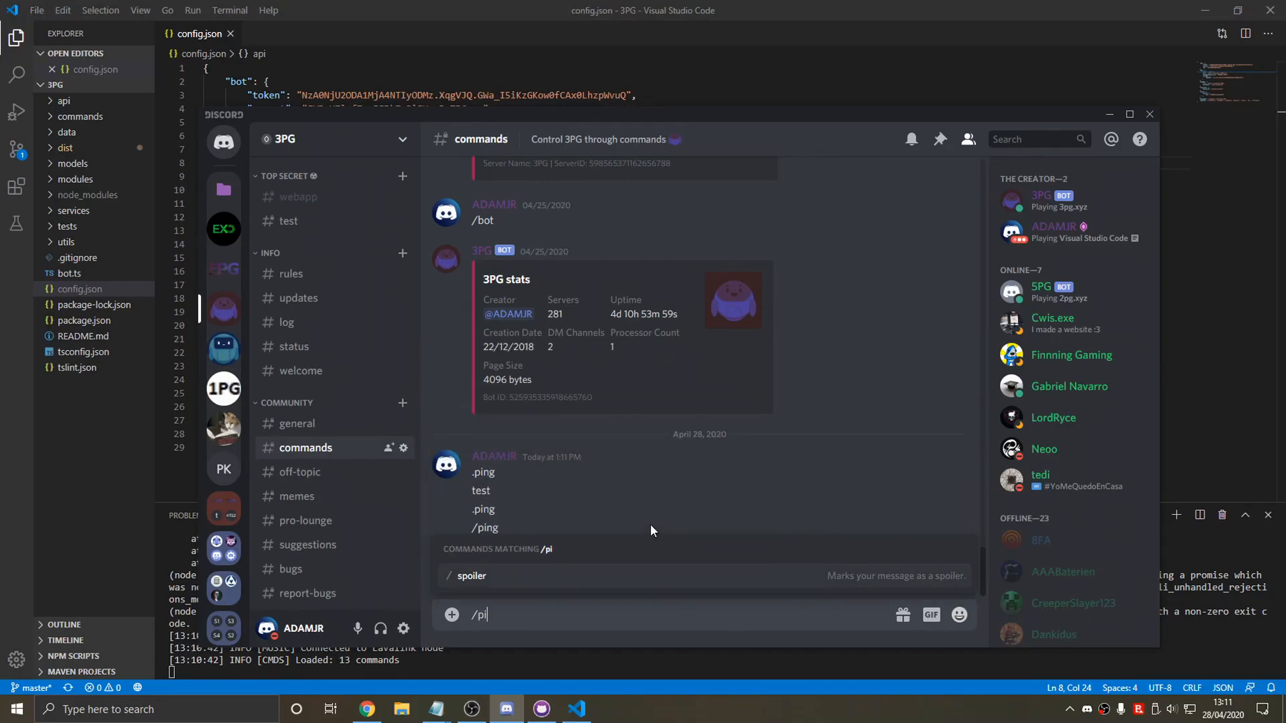
Clone the 2PG GitHub repository into the local Projects/3PG folder via Clone repository.
key("enter")
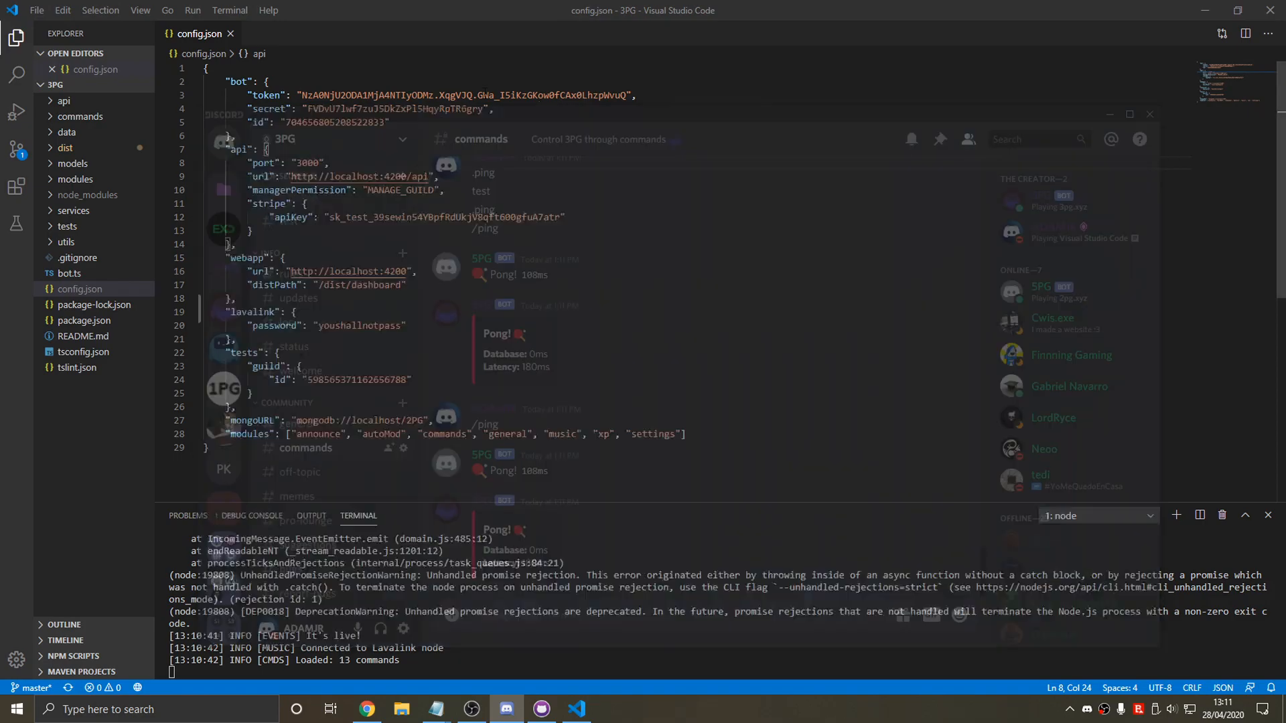
left_click(368, 709)
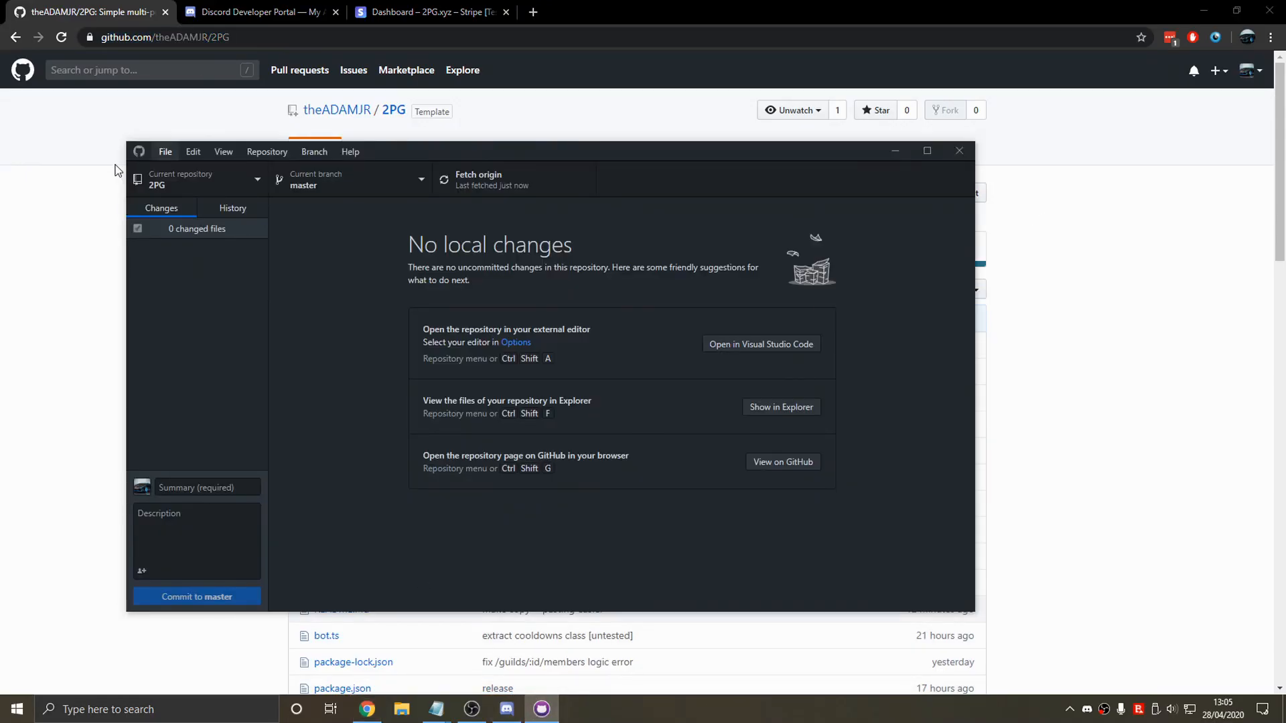
left_click(164, 151)
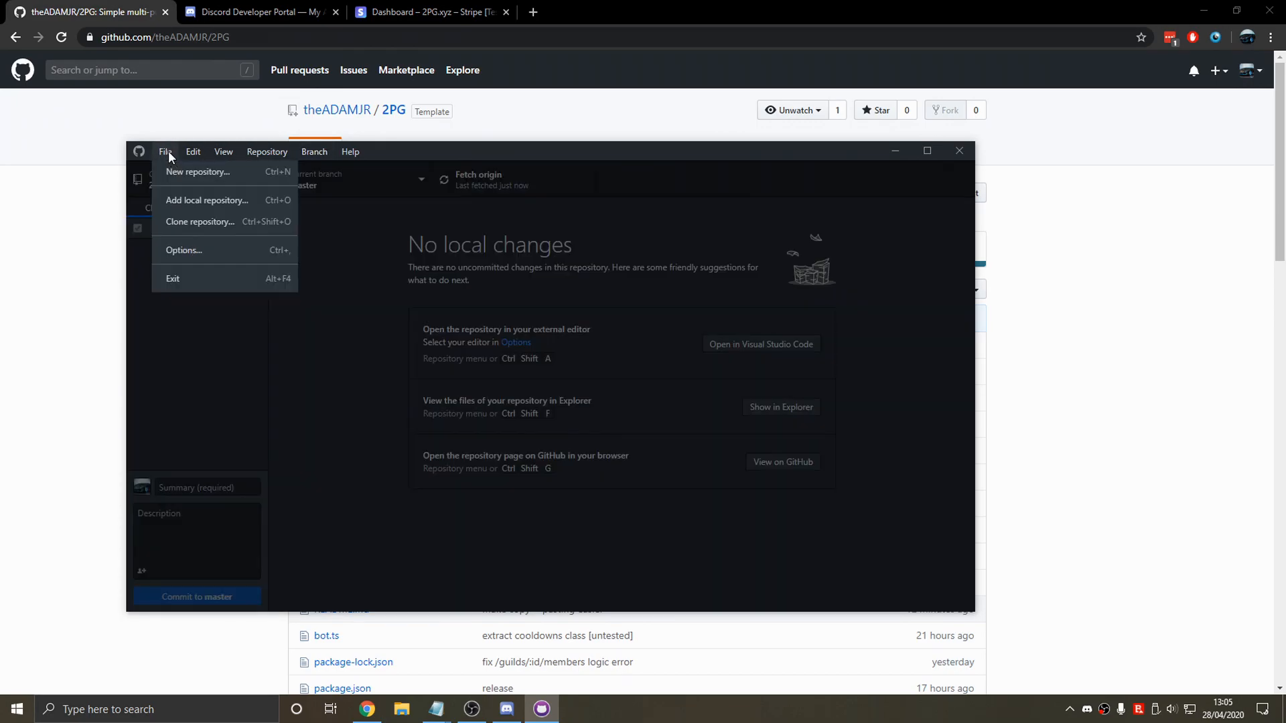
left_click(200, 222)
type("C:\\Users\\adamj\\Documents\\Projects\\3PG")
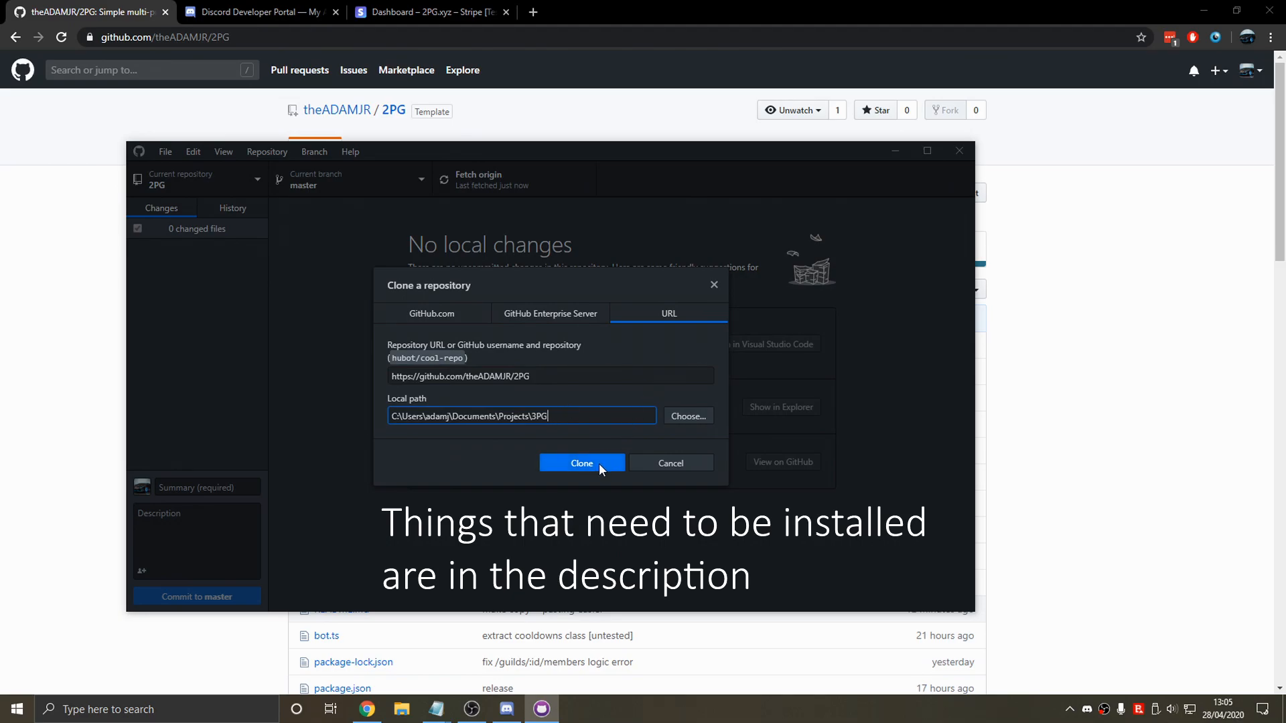
left_click(582, 462)
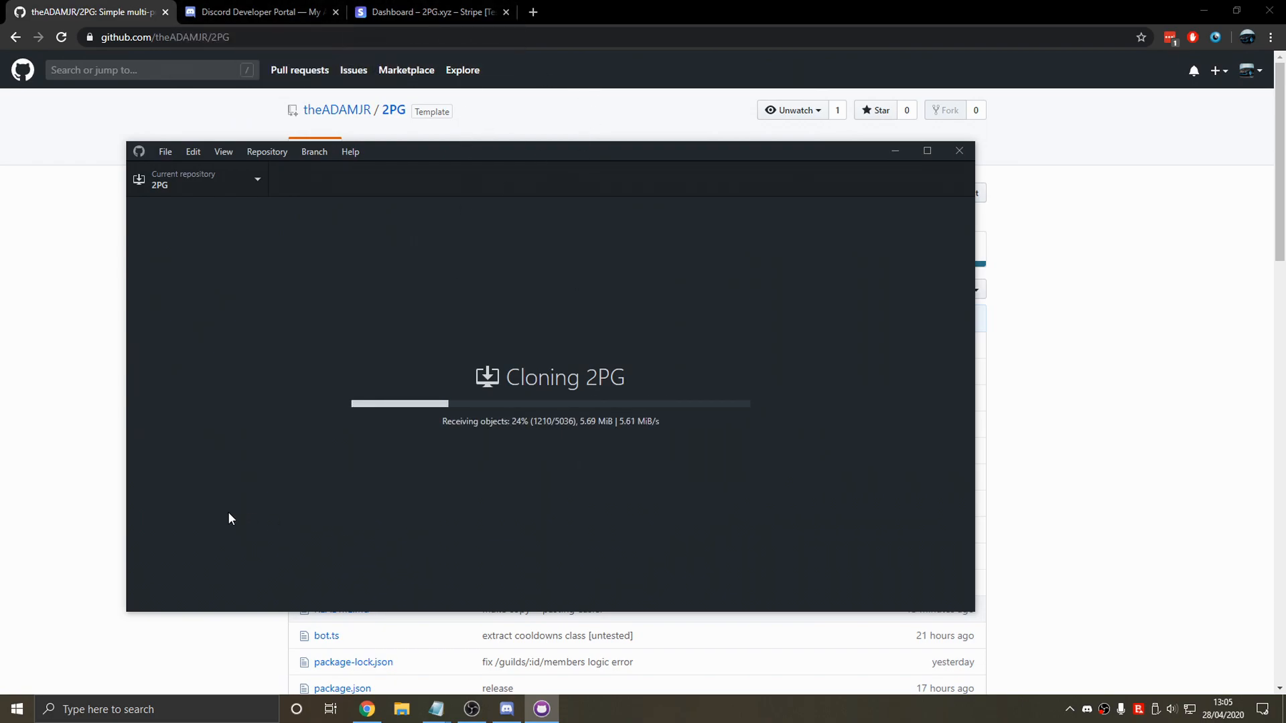
mouse_move(261, 12)
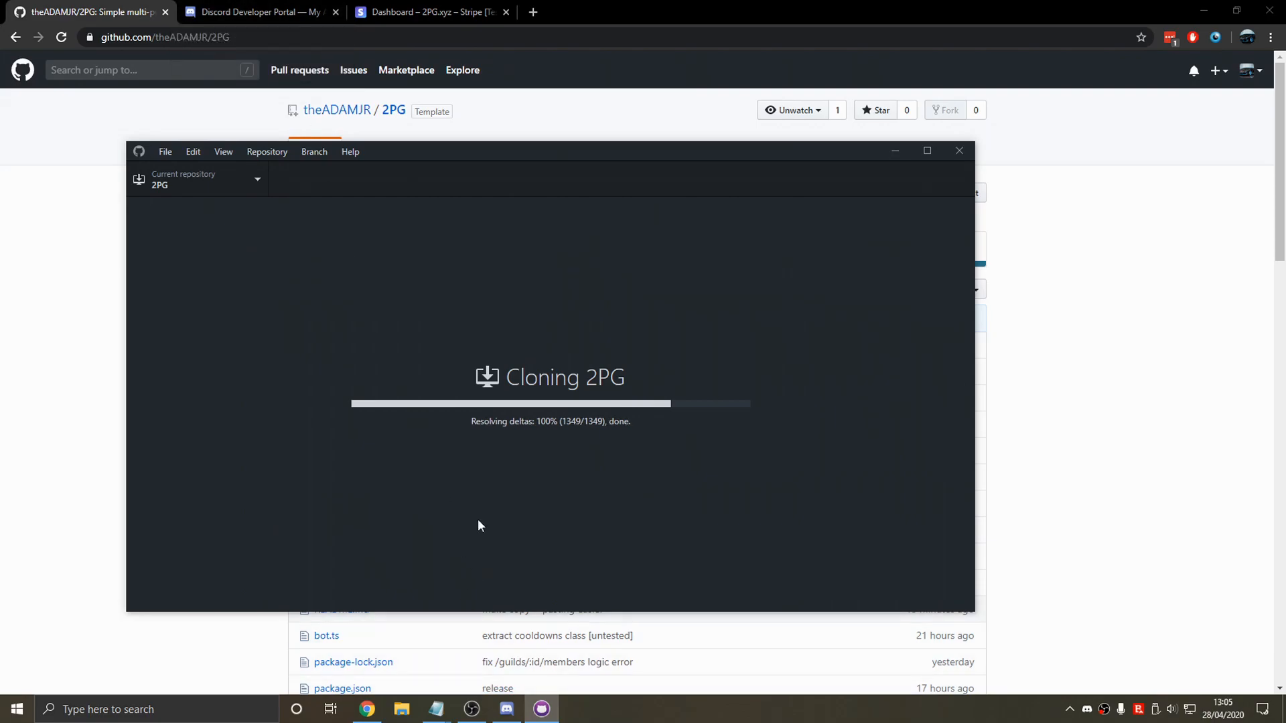
mouse_move(506, 459)
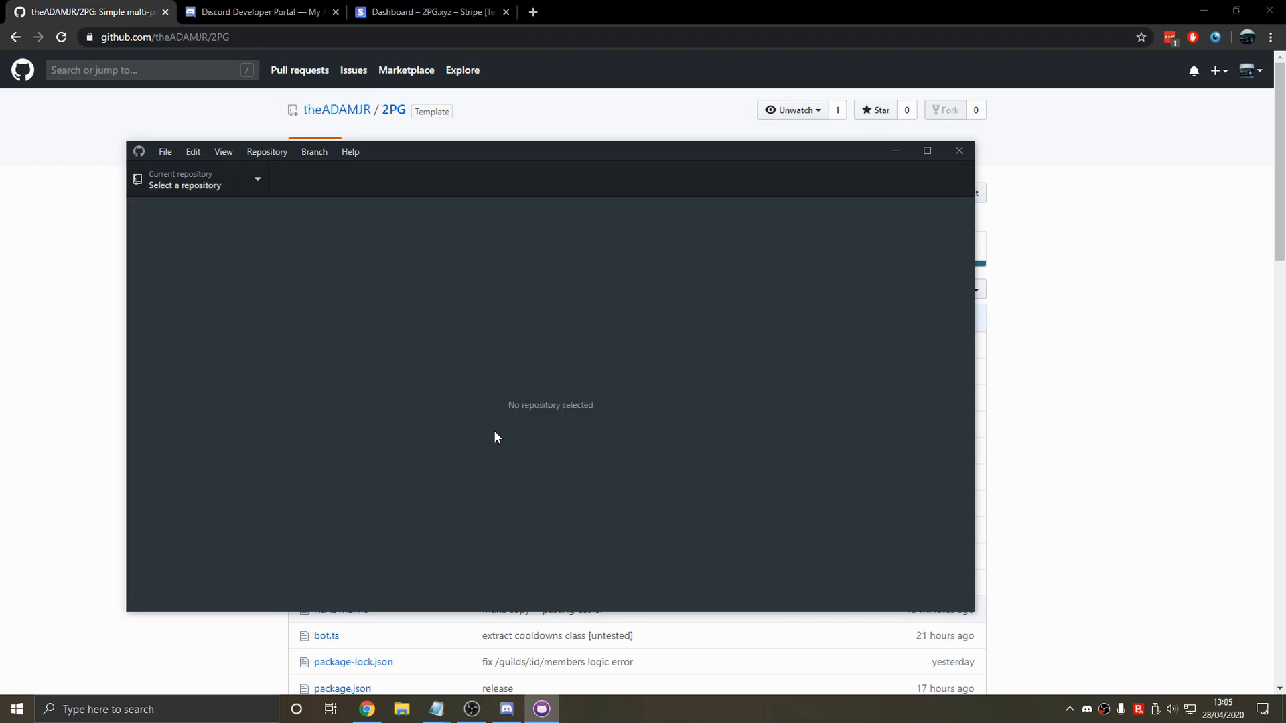
left_click(197, 179)
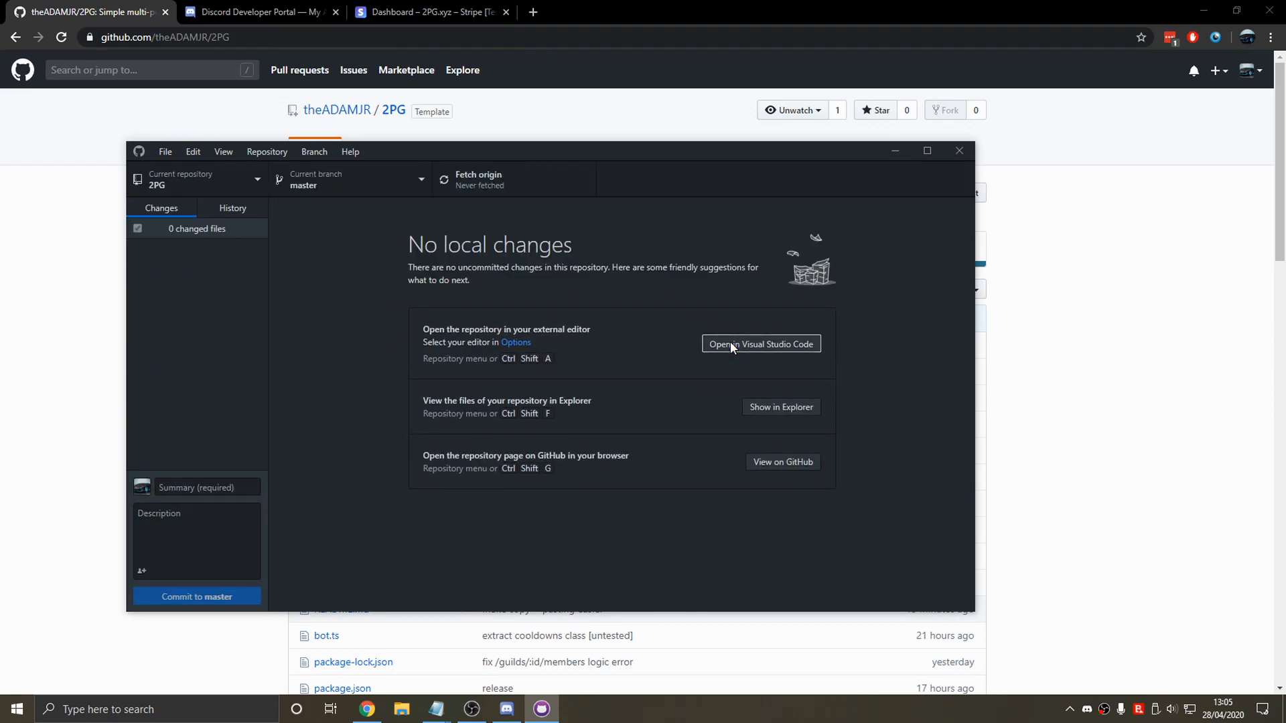
Bring the cloned 3PG project forward and start a new integrated terminal in it.
left_click(759, 344)
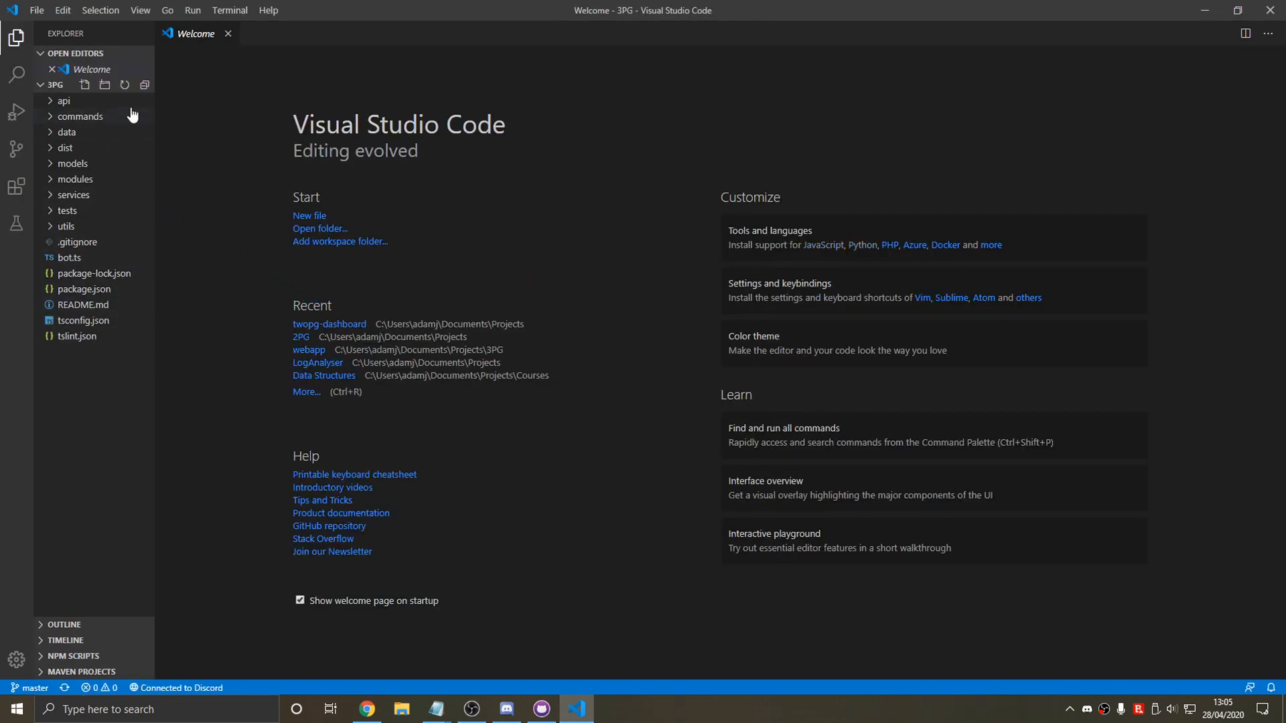
key("ctrl+shift+`")
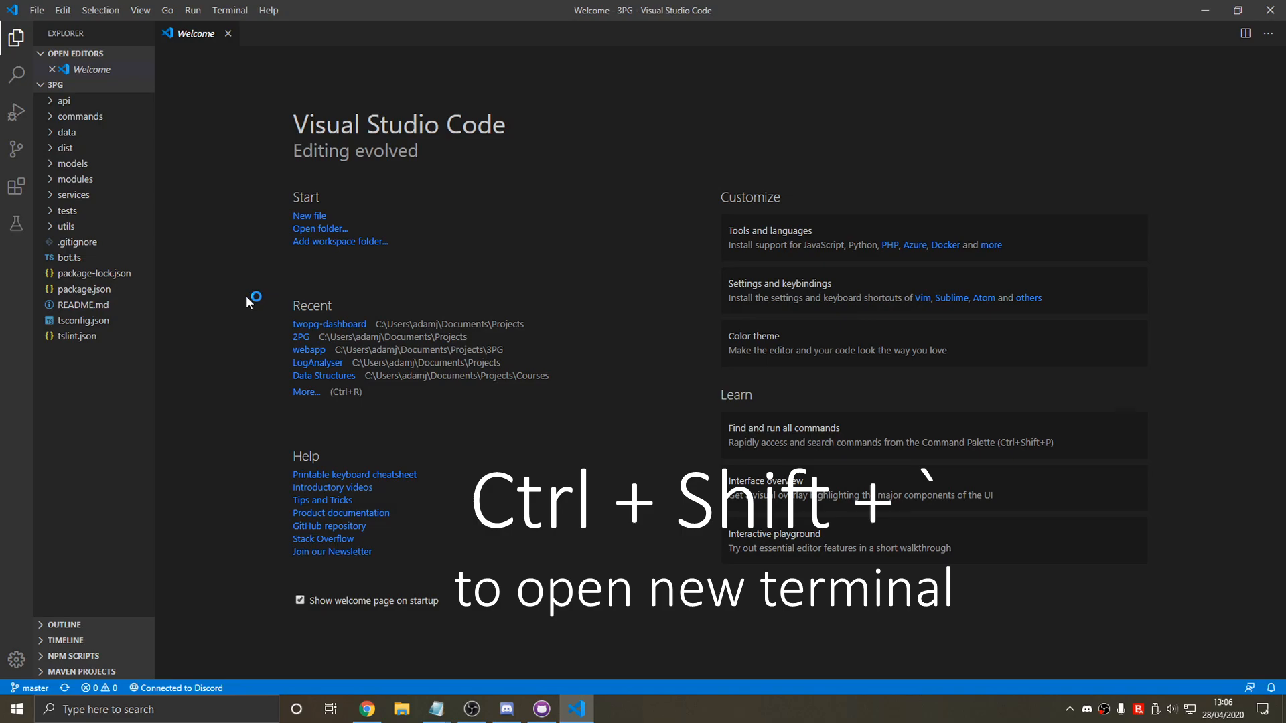
key("Ctrl+Shift+`")
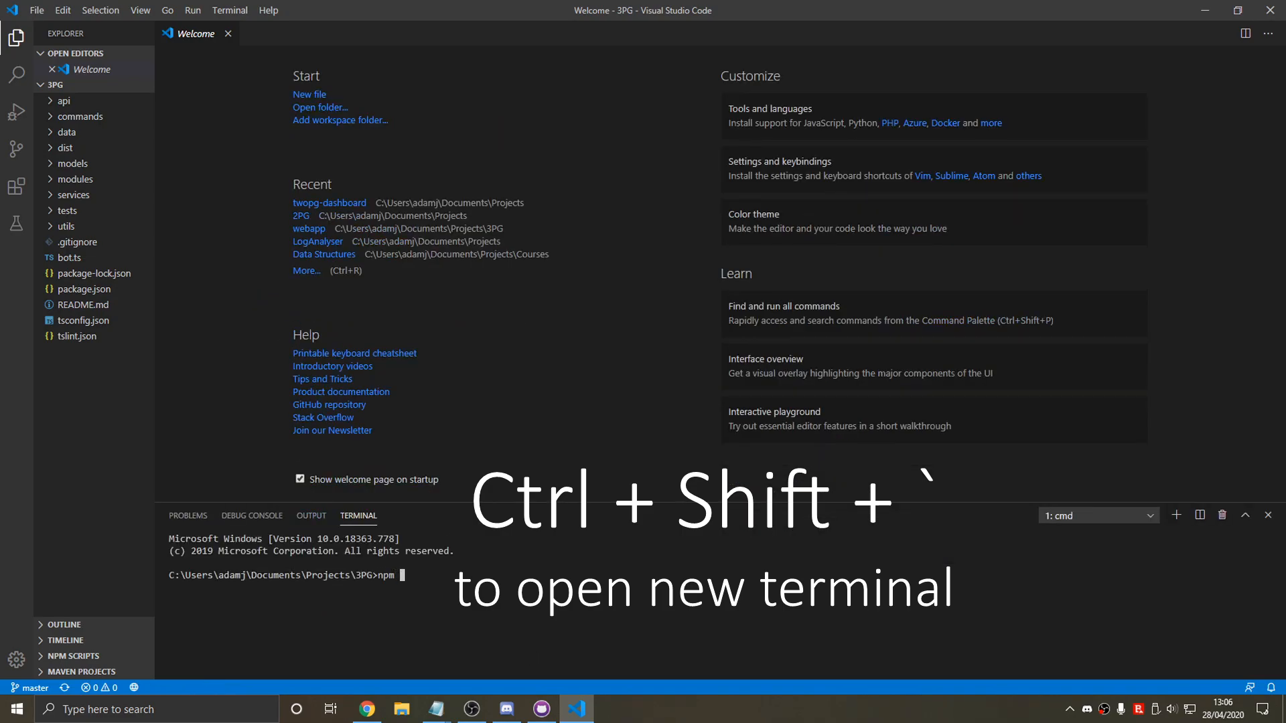
Run npm i -g ts-mocha mocha typescript ts-node nodemon in the terminal.
type("i -g")
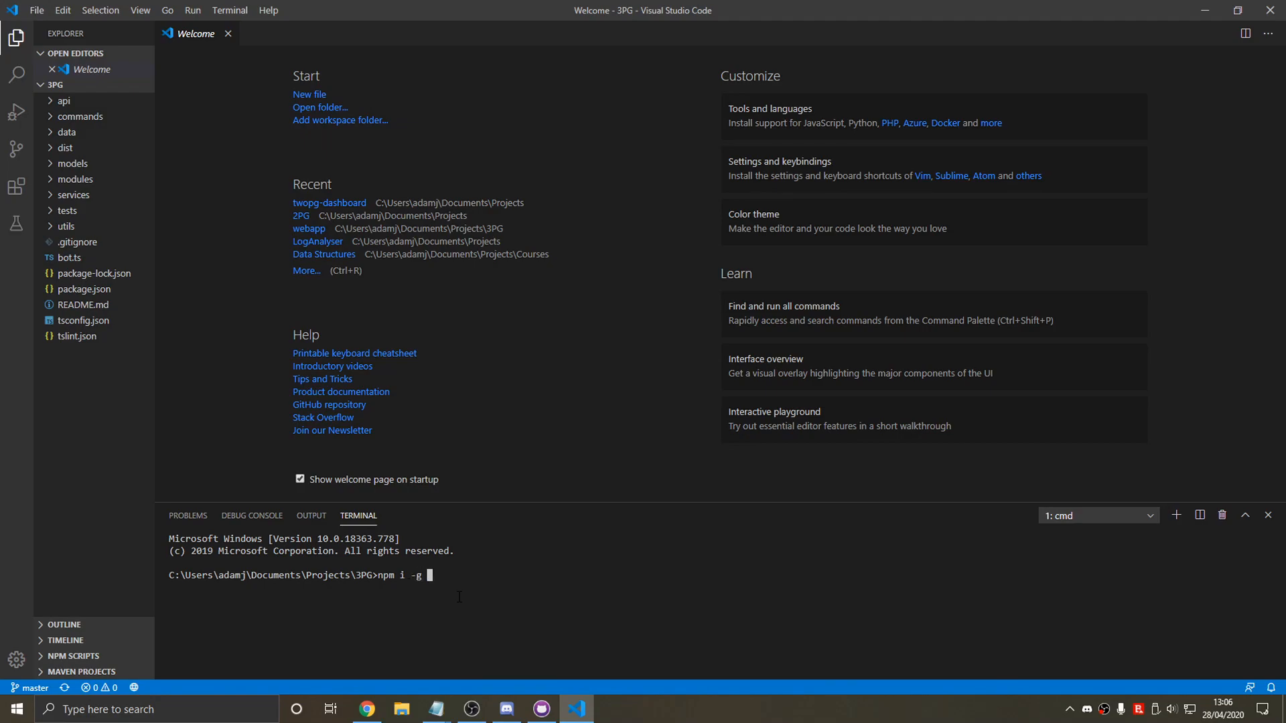
type("ts-mocha")
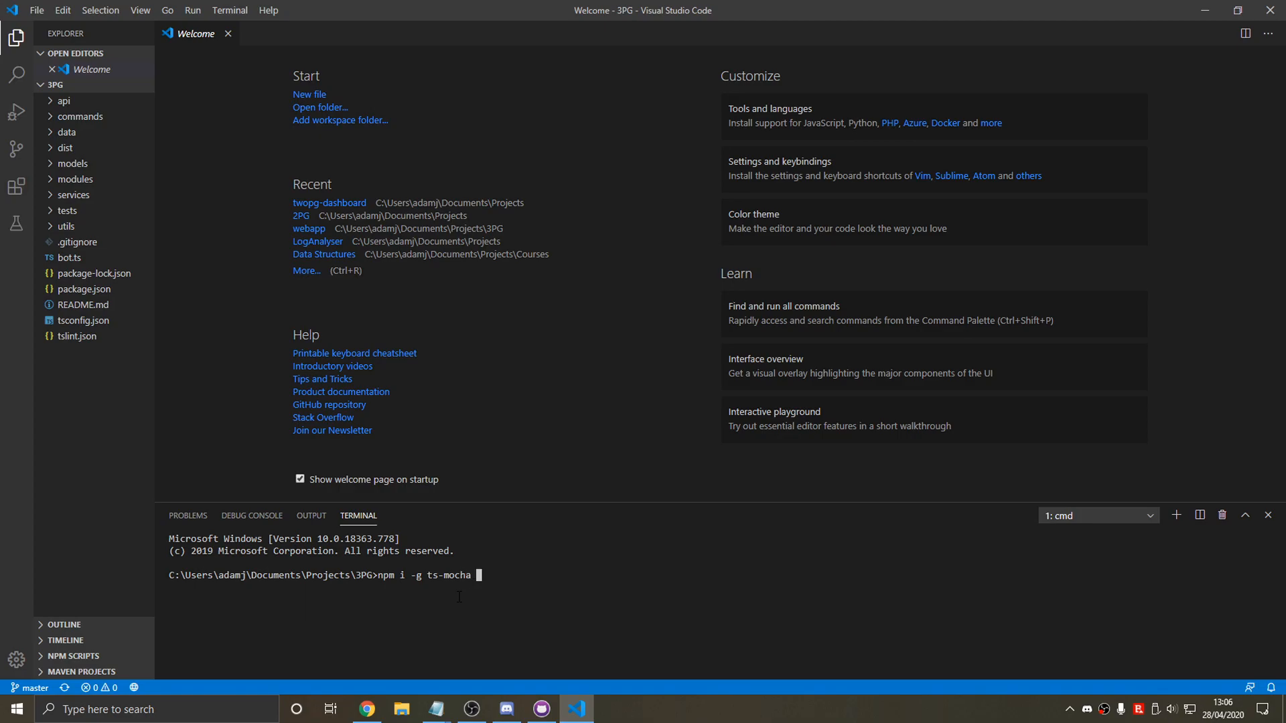
type("mocha")
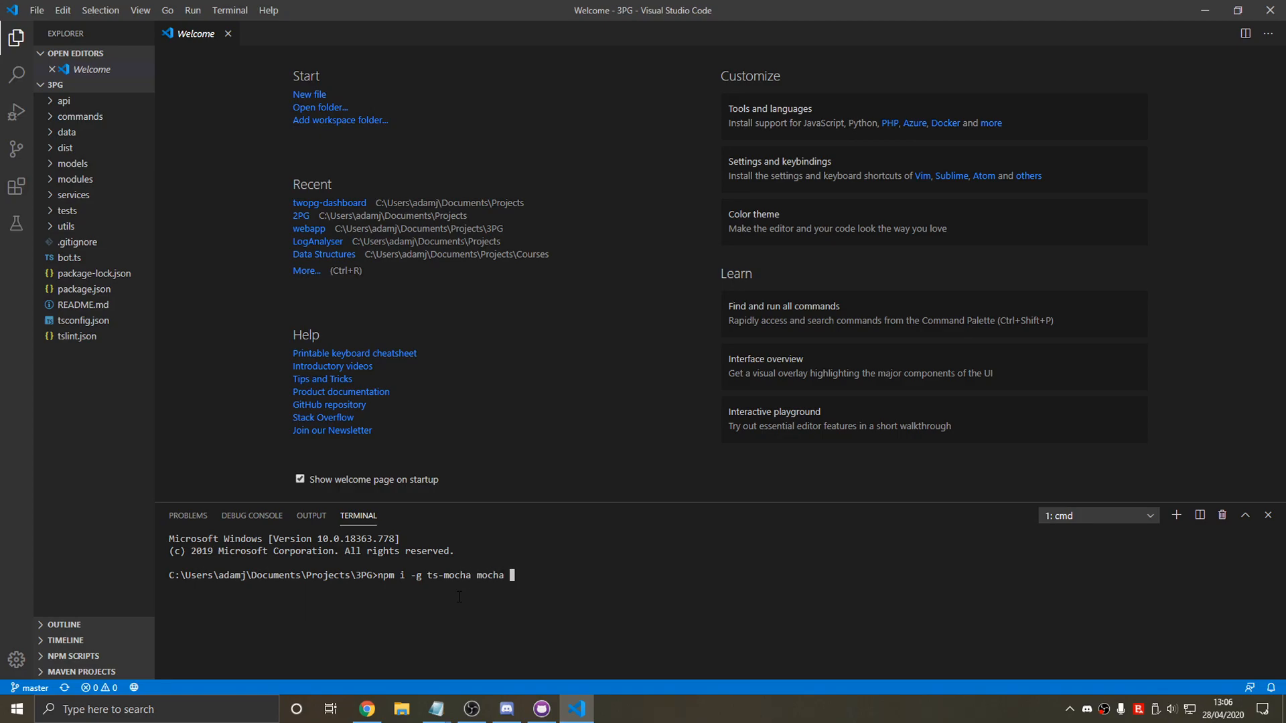
type("typescript")
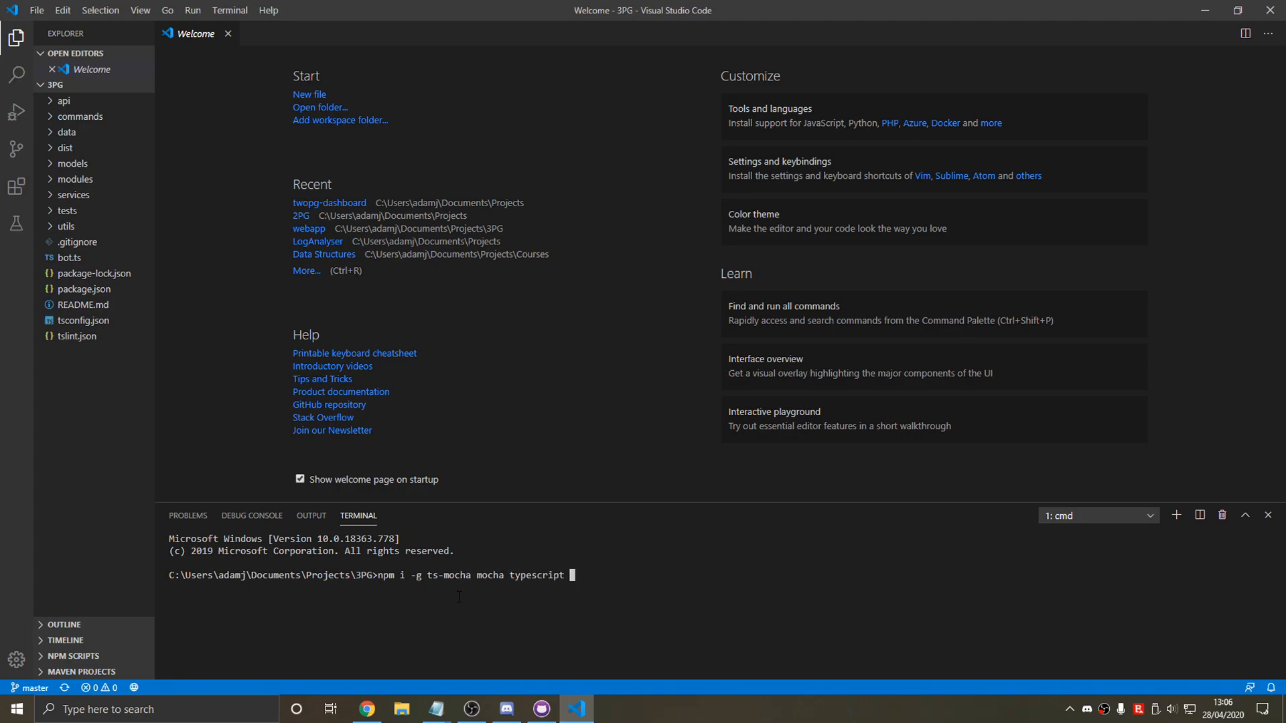
type("ts-node")
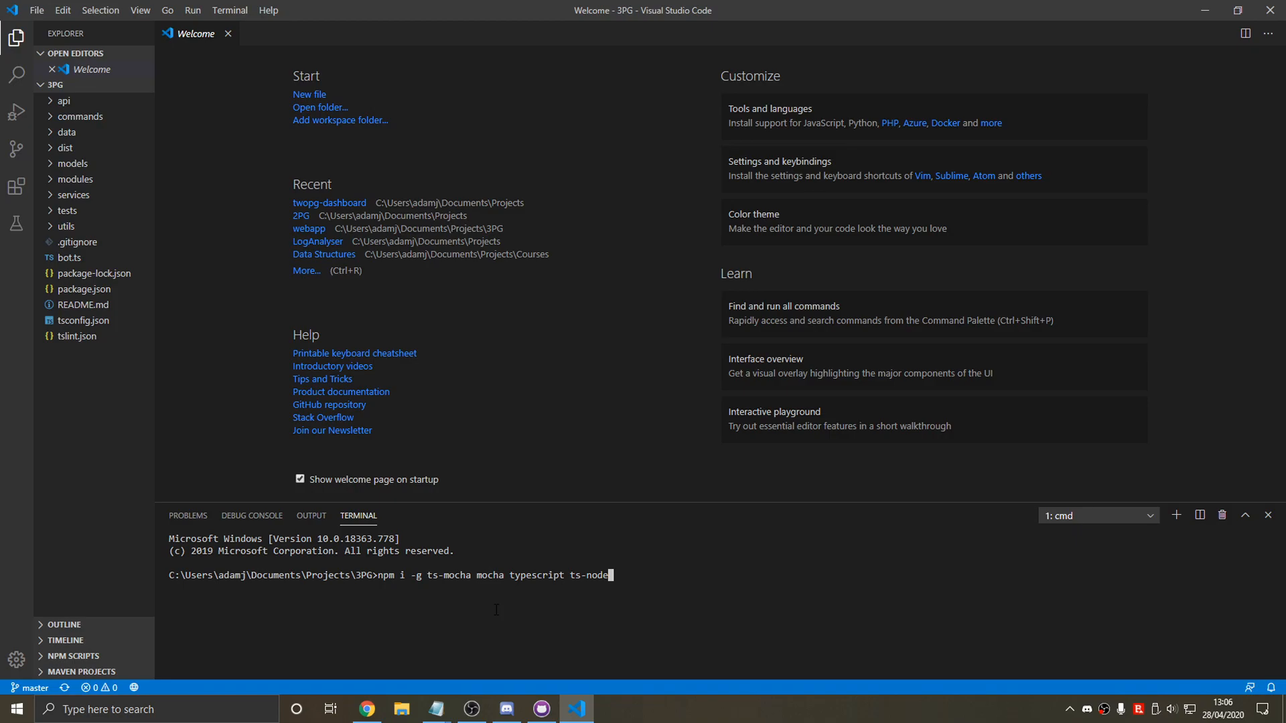
mouse_move(213, 430)
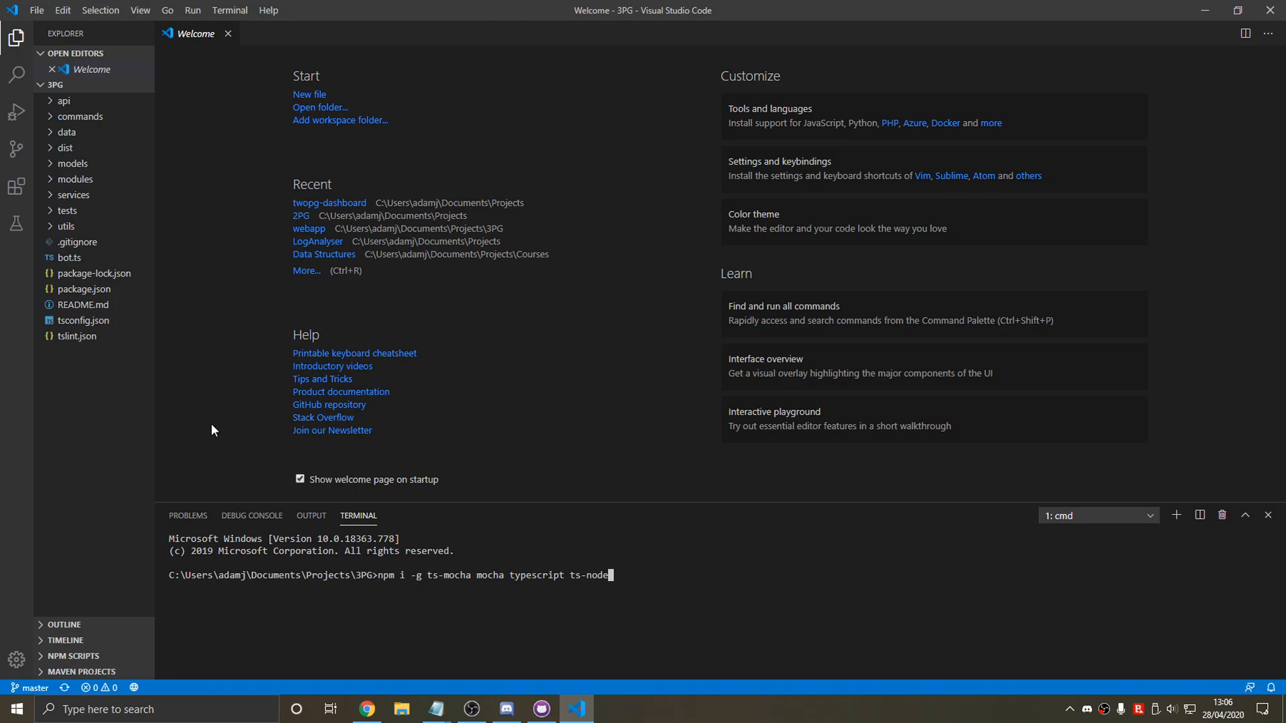
type("nodemon")
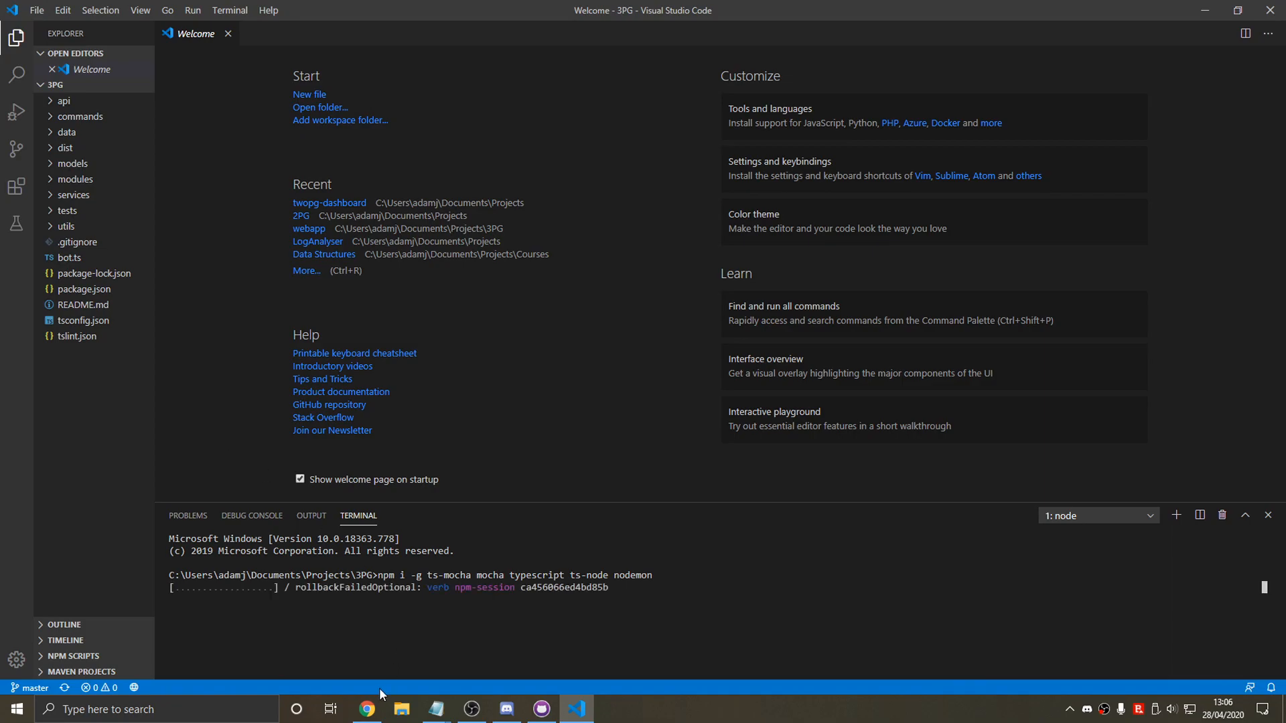
Paste the README's example configuration into config.json and delete its inline comments.
left_click(365, 709)
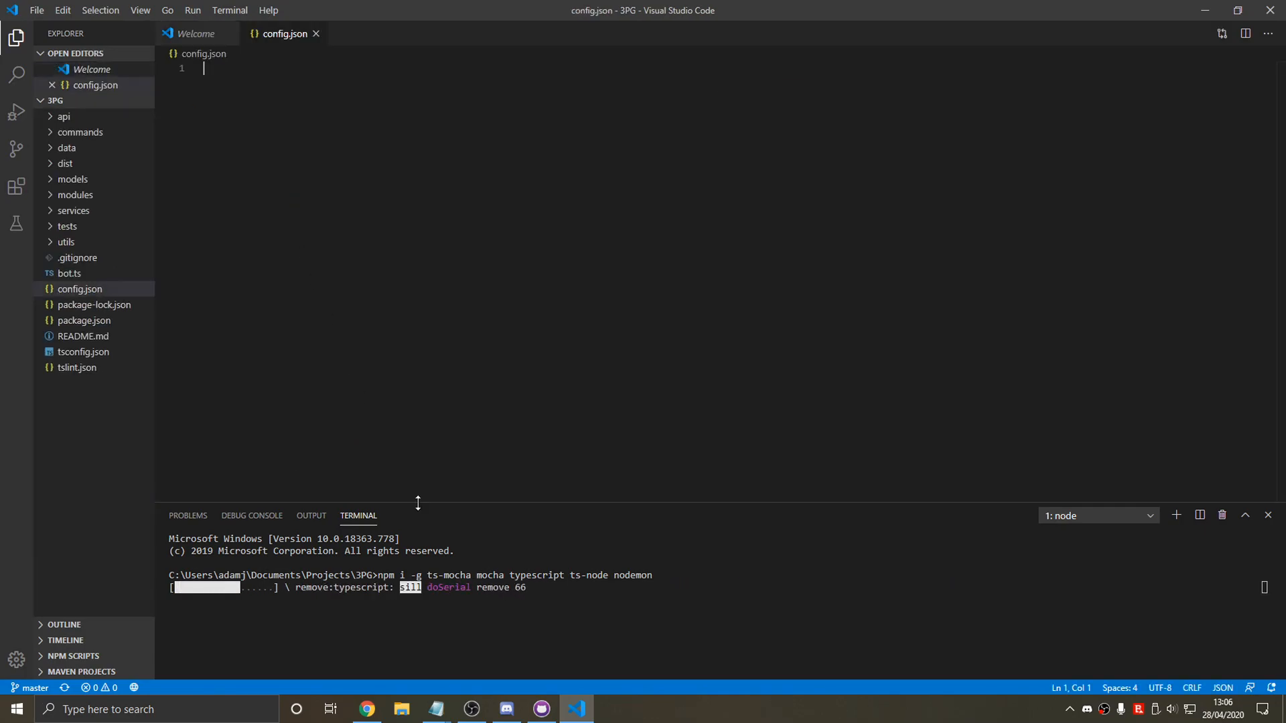
left_click(367, 710)
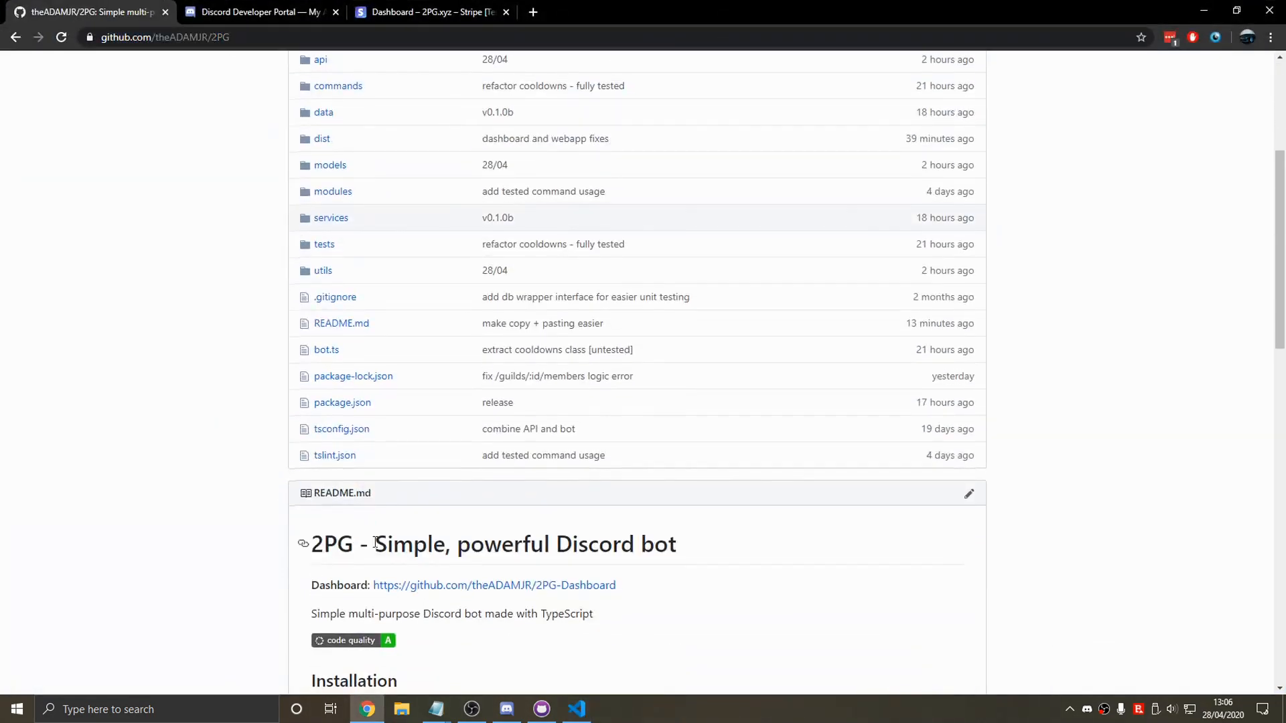
scroll("down", 3)
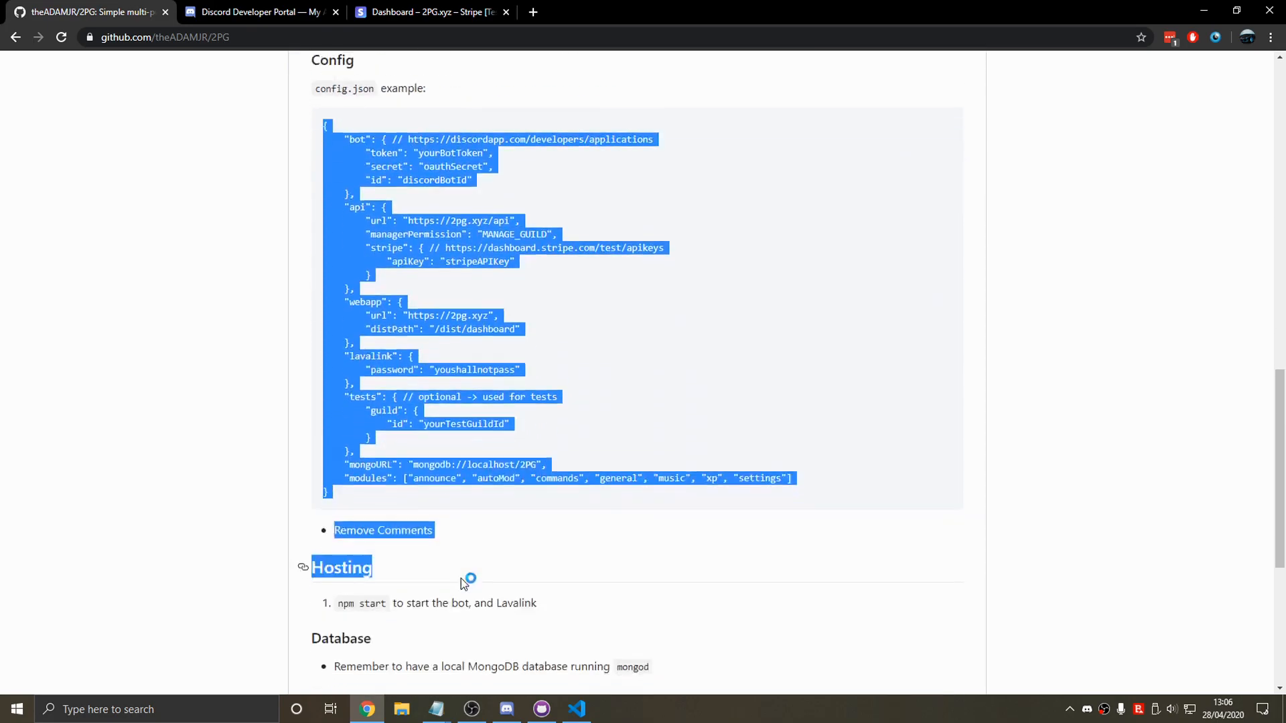
left_click(577, 710)
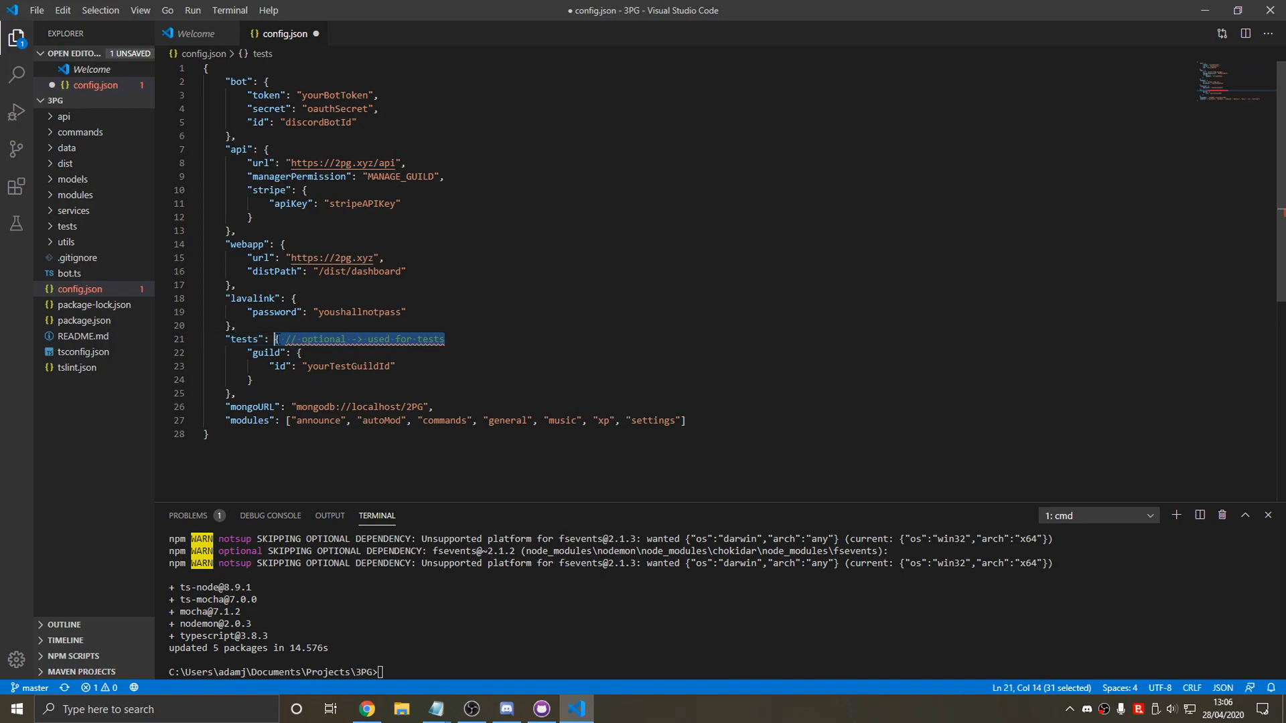
key("Delete")
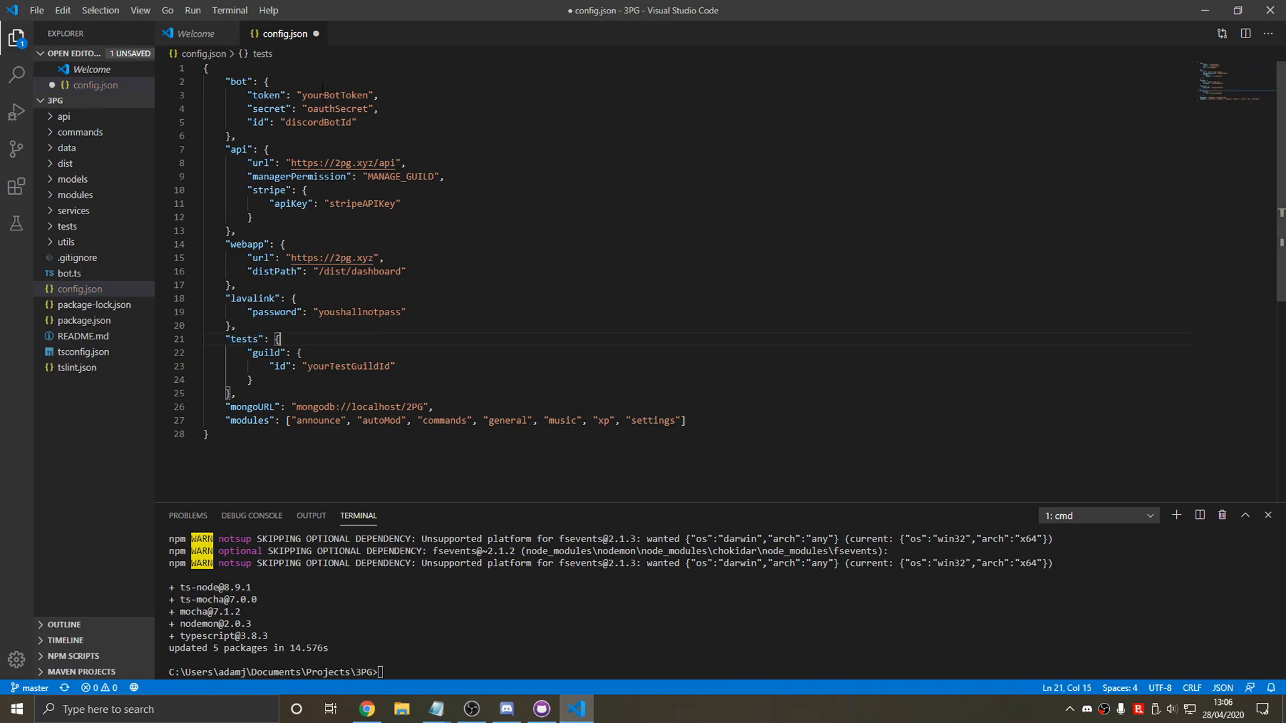
left_click(366, 709)
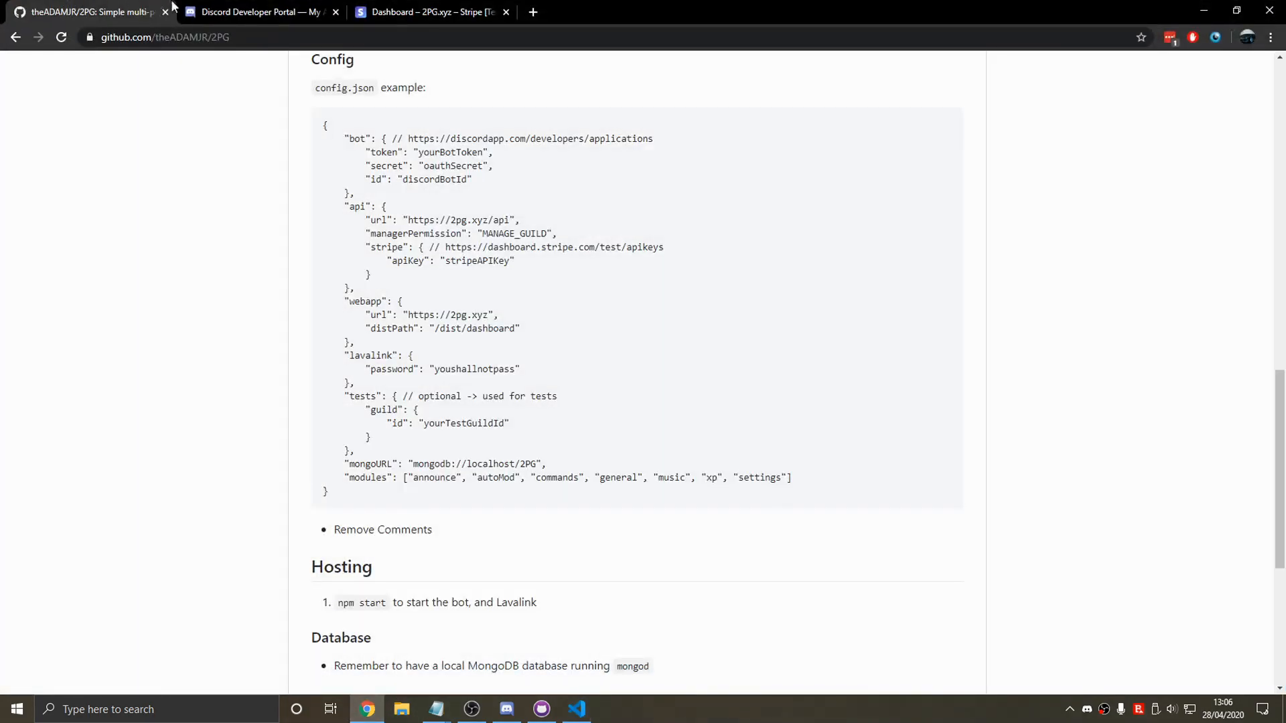
Keep the localhost:4200 OAuth2 redirects and copy the bot token from the Developer Portal.
left_click(259, 12)
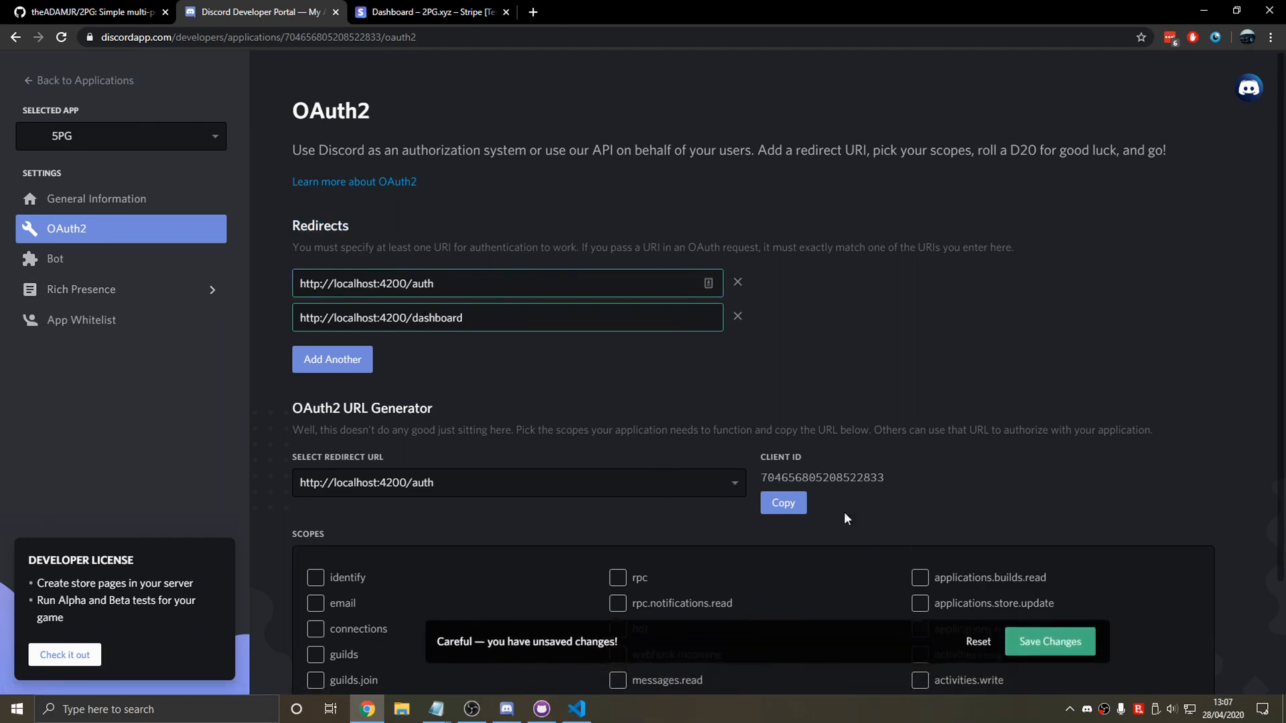
left_click(576, 708)
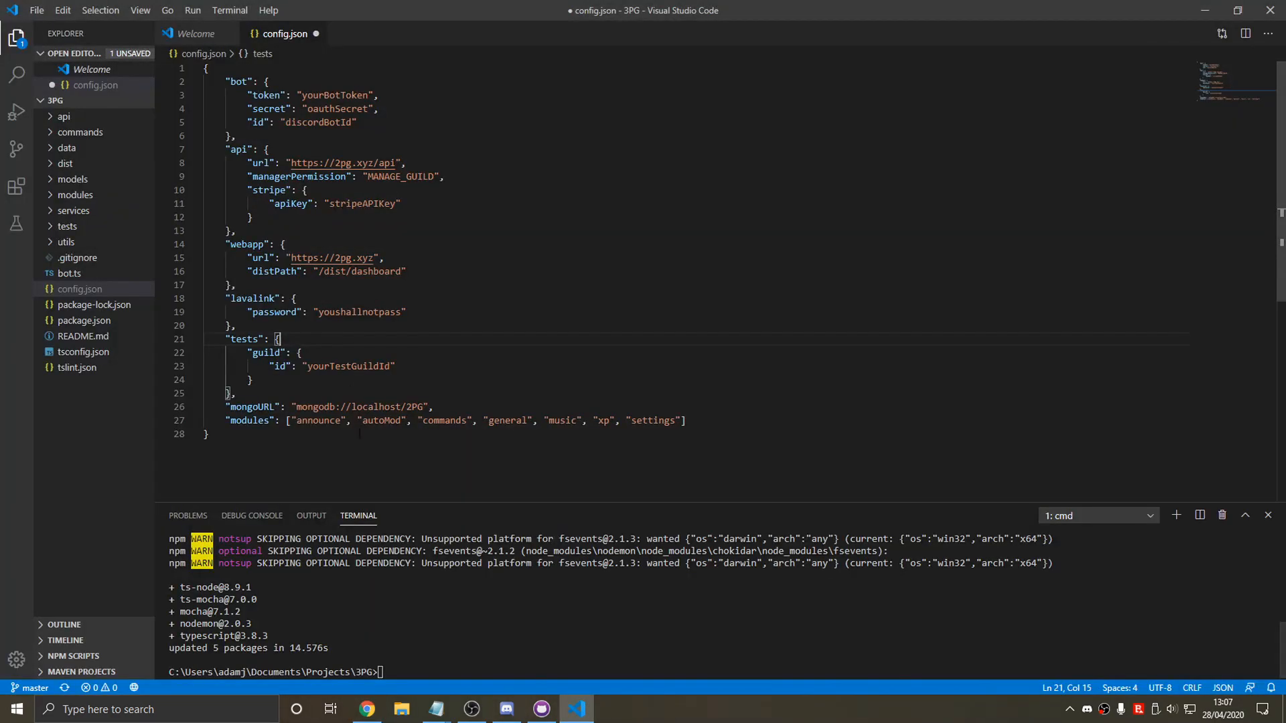
left_click(368, 709)
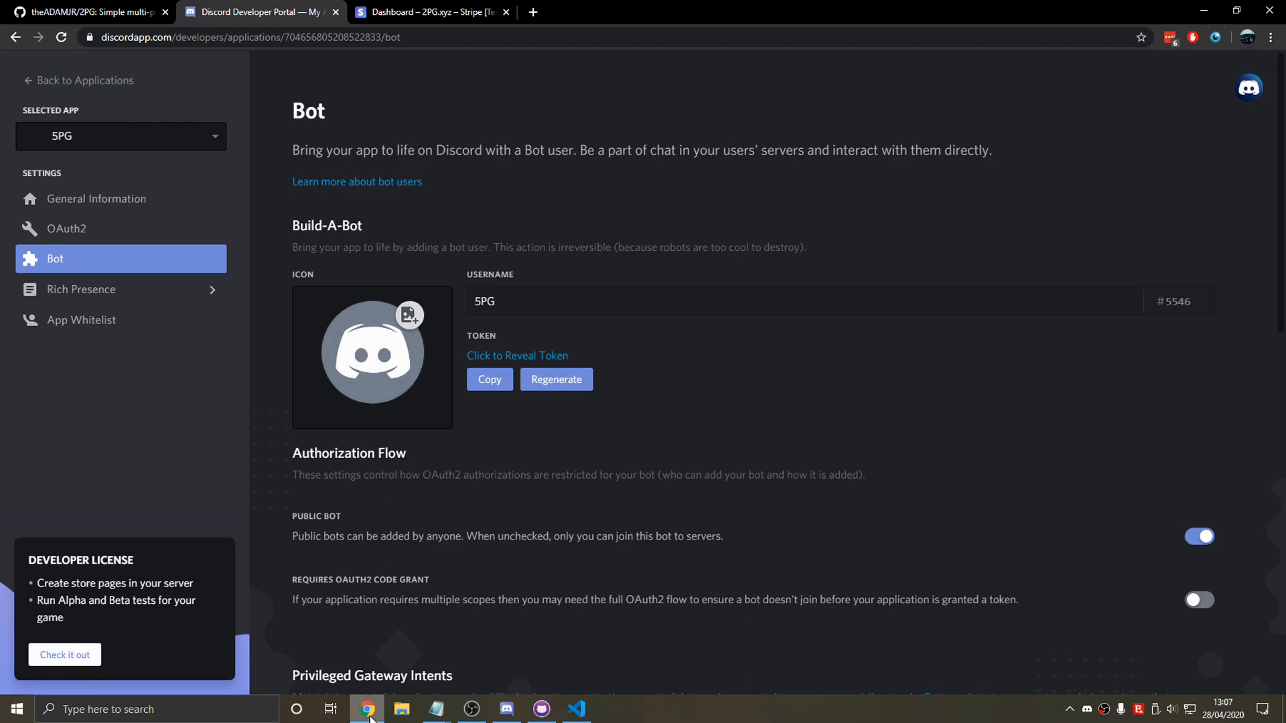
left_click(576, 708)
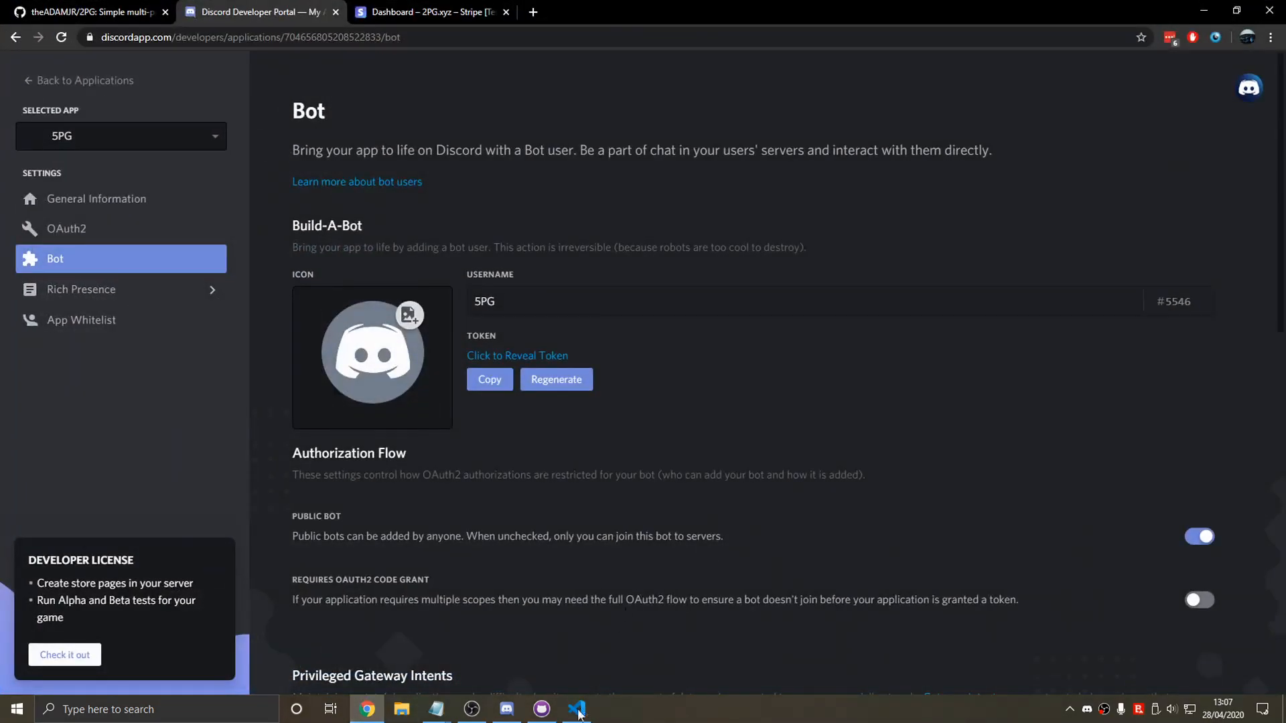
Paste the bot token, client secret and client ID into config.json's bot section.
left_click(96, 199)
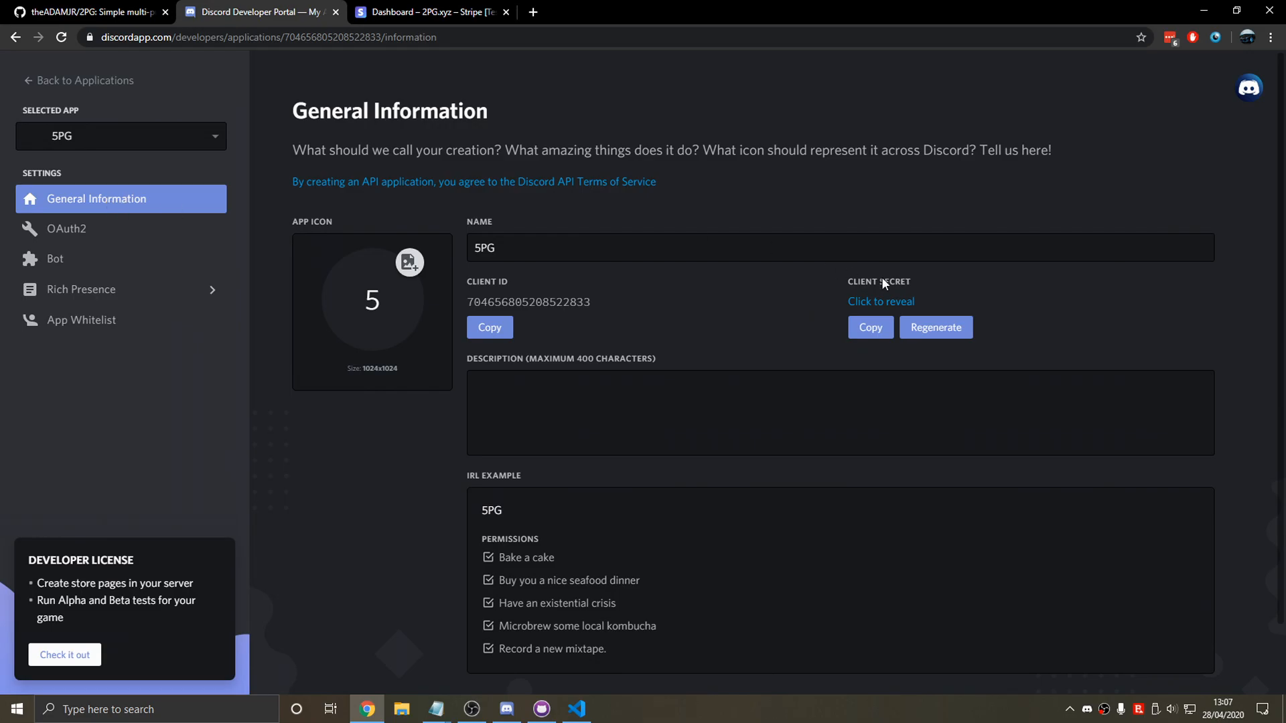
left_click(576, 708)
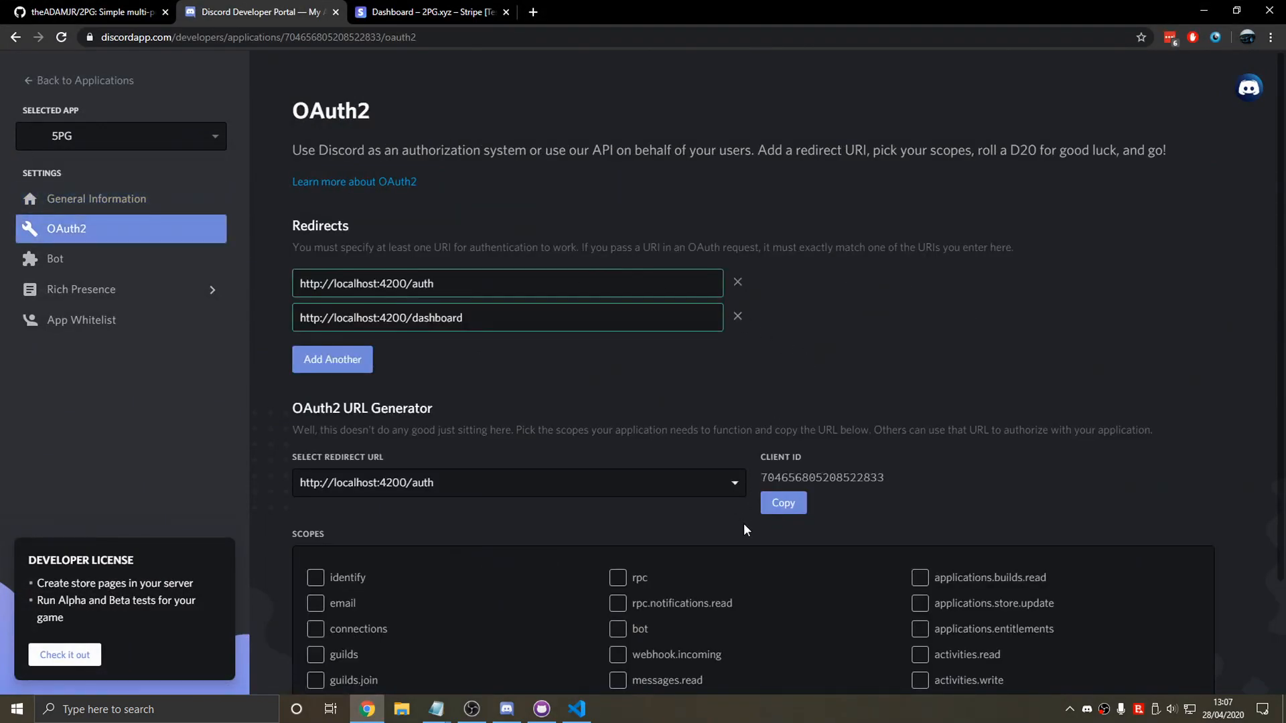
mouse_move(86, 267)
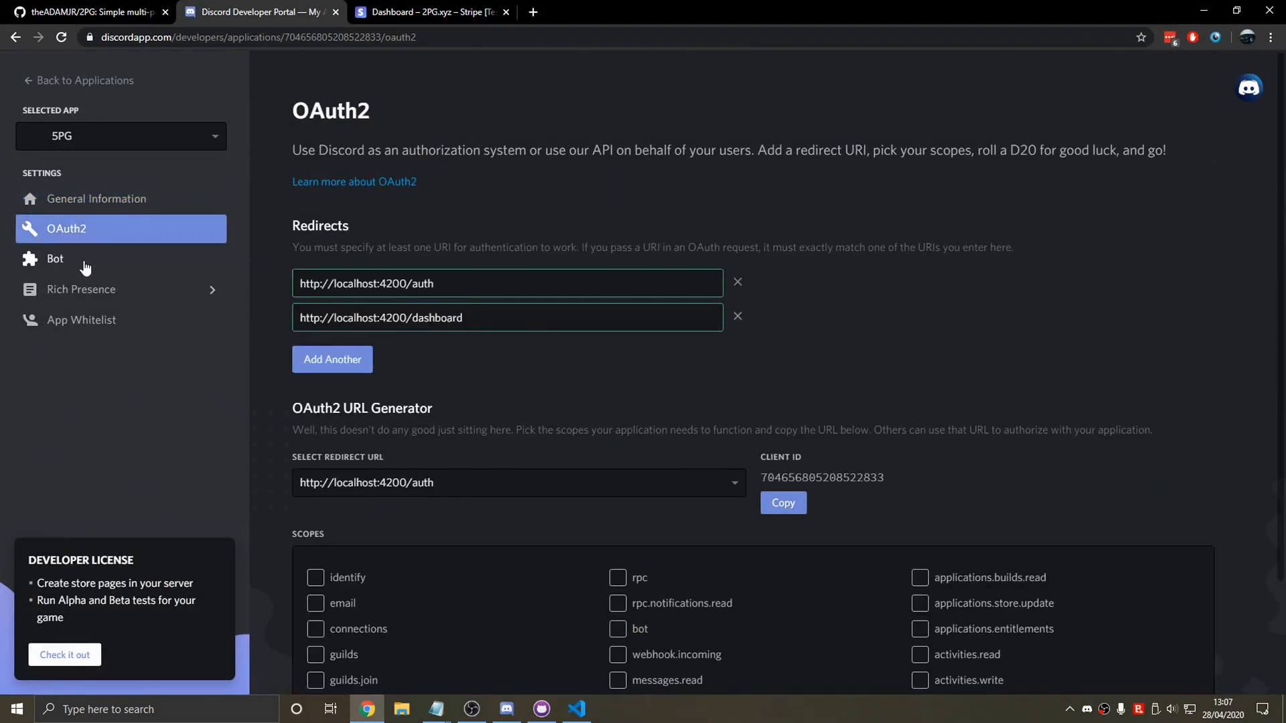
left_click(55, 258)
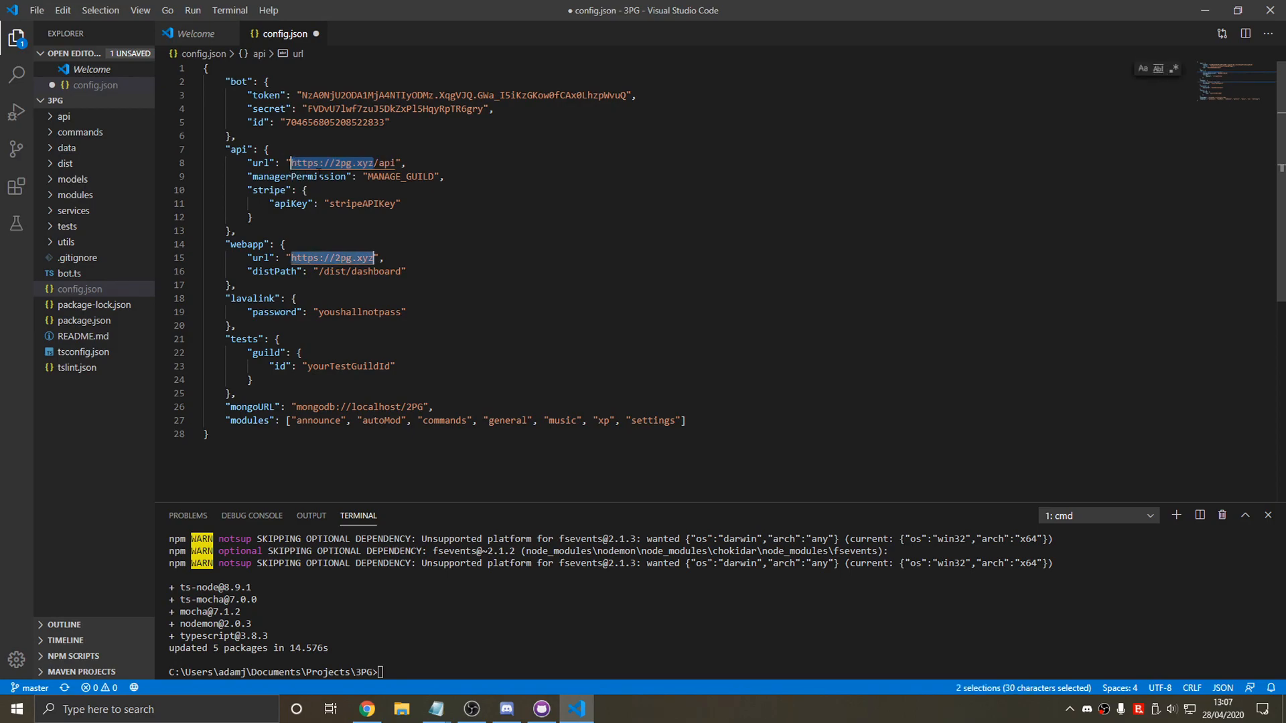
type("http://localhost:3000")
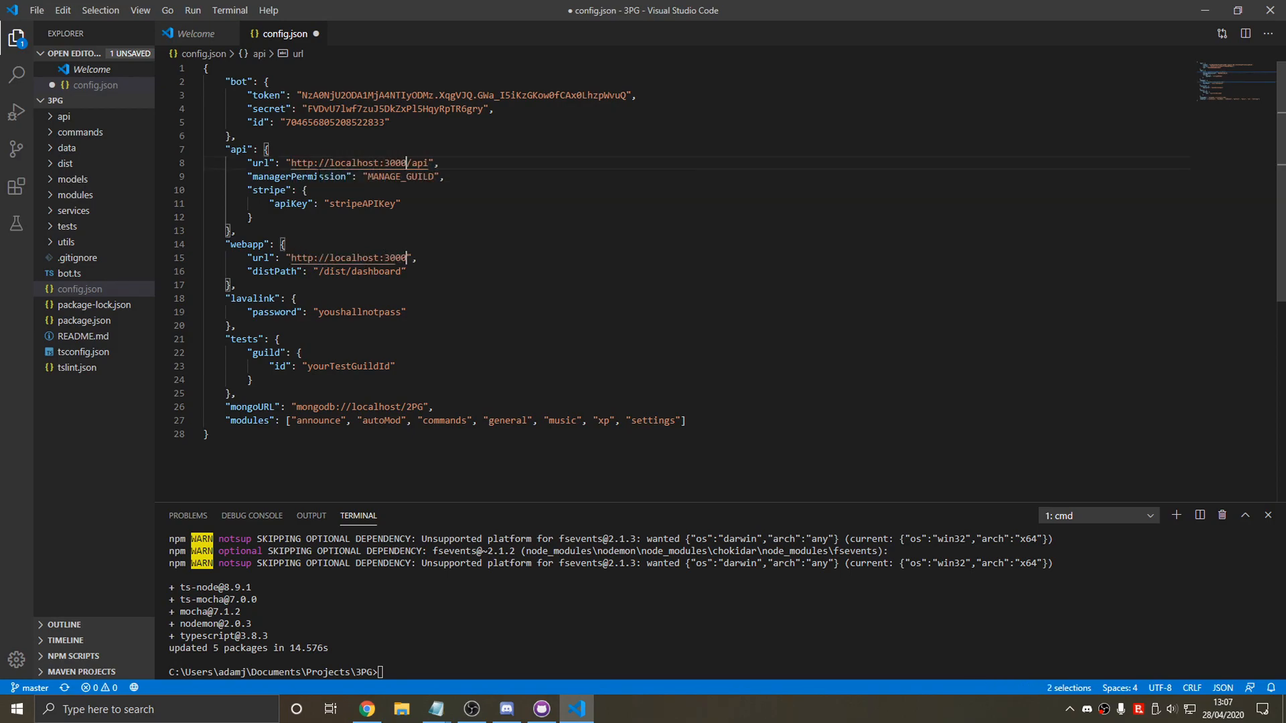
type("4200")
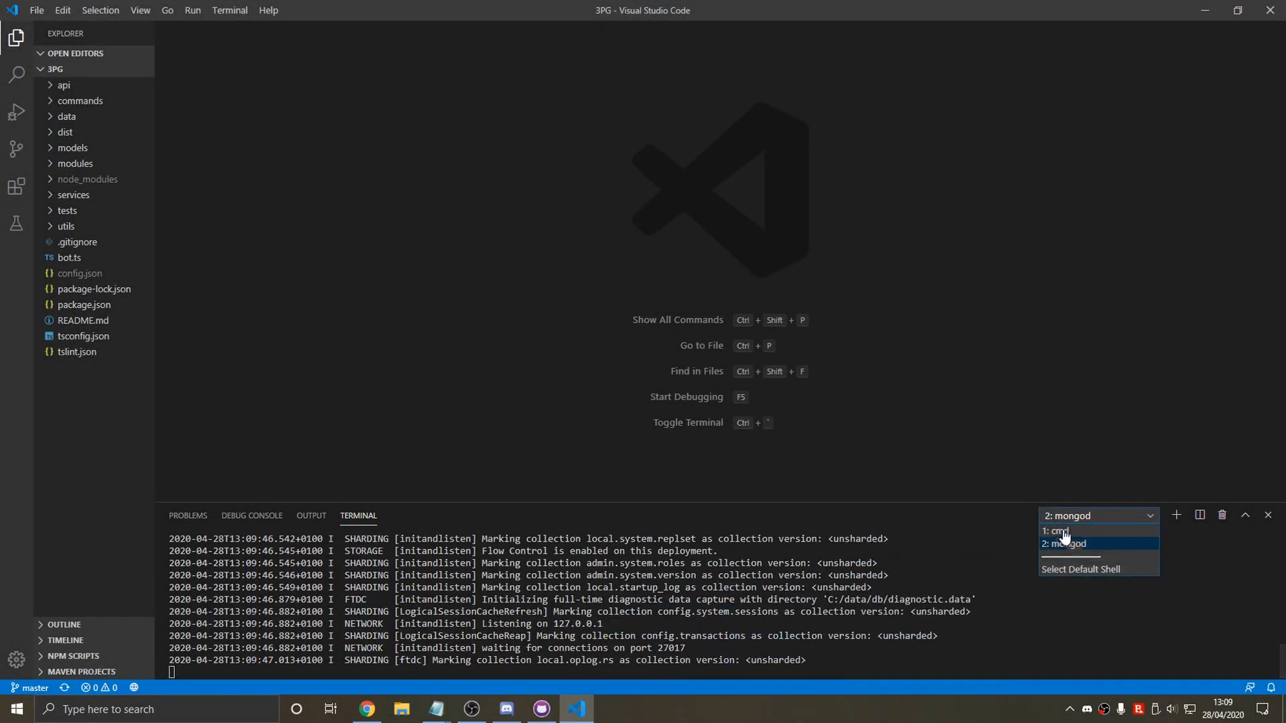
Switch to the '1: cmd' terminal and enter npm start for the 3PG bot.
left_click(1056, 530)
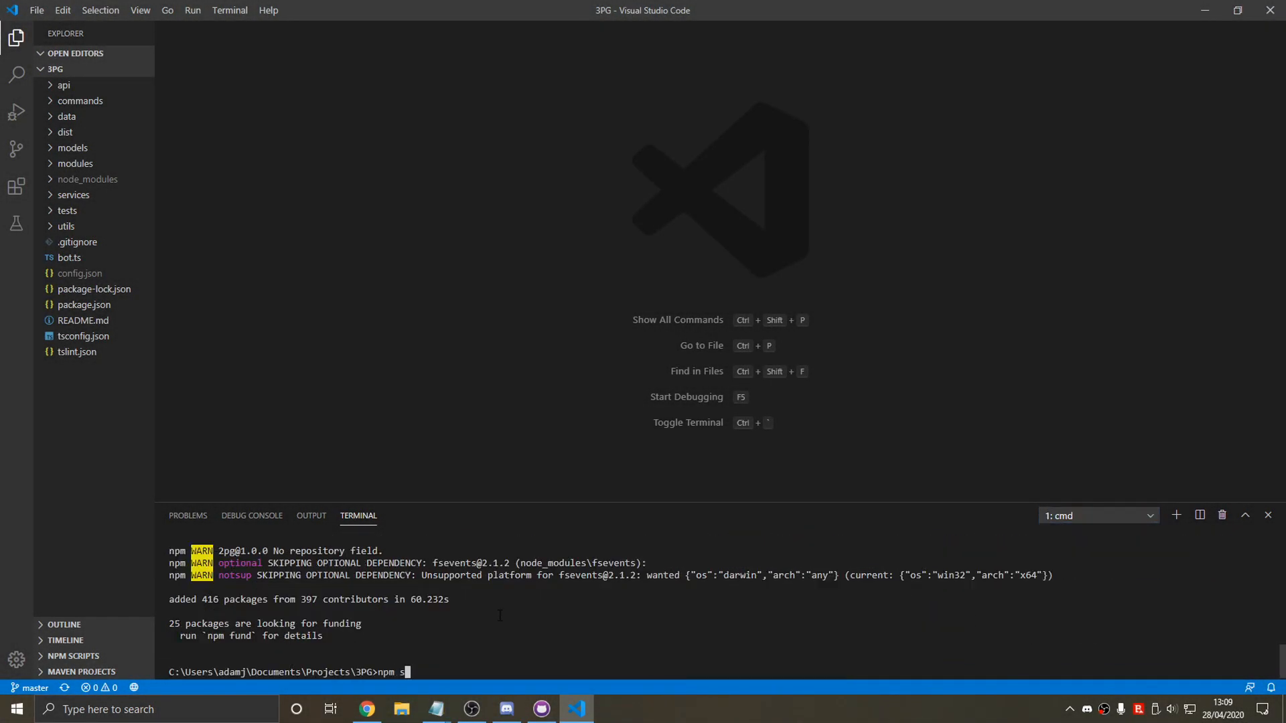
type("tart")
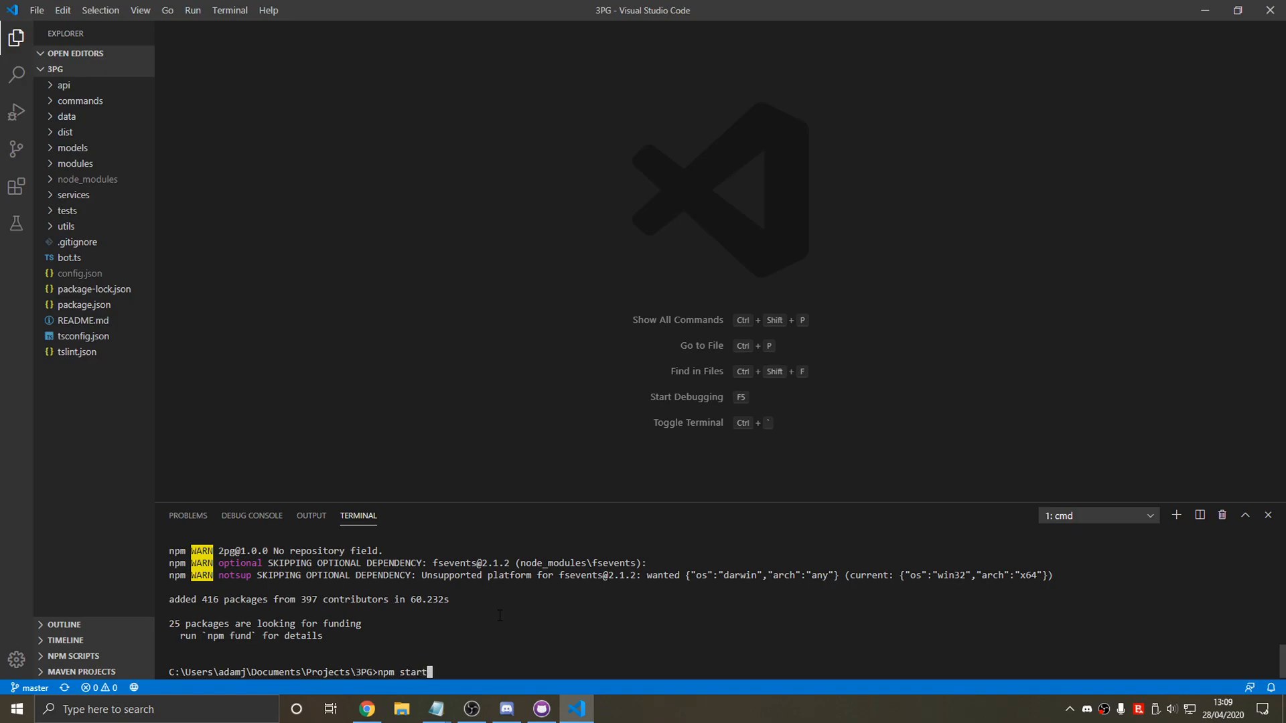